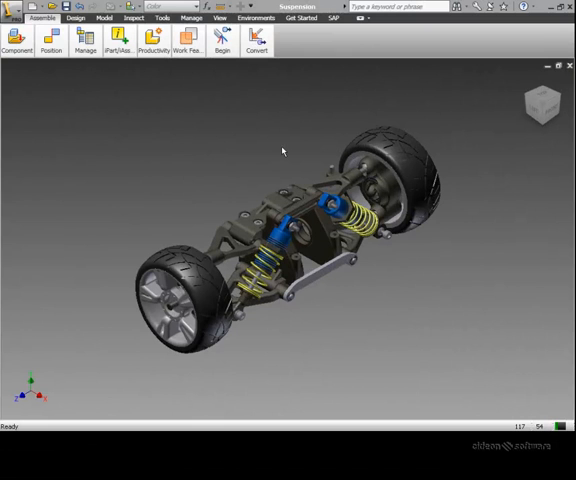
mouse_move(302, 115)
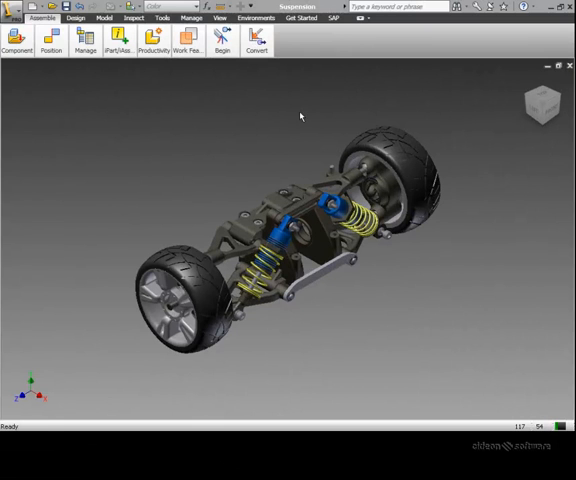
Step: Open the SAP integration's Application Configurator from the SAP ribbon's Options
left_click(332, 18)
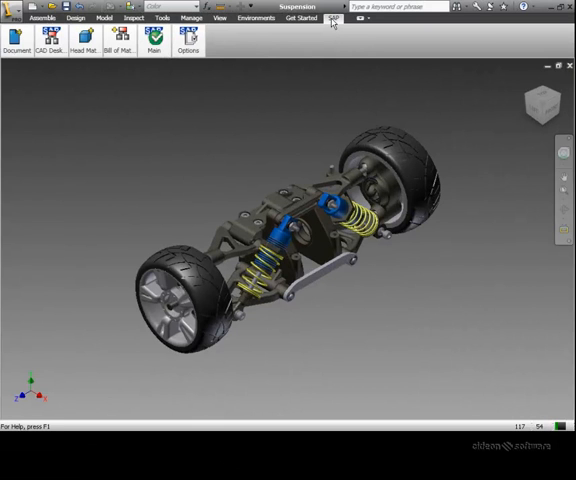
mouse_move(356, 30)
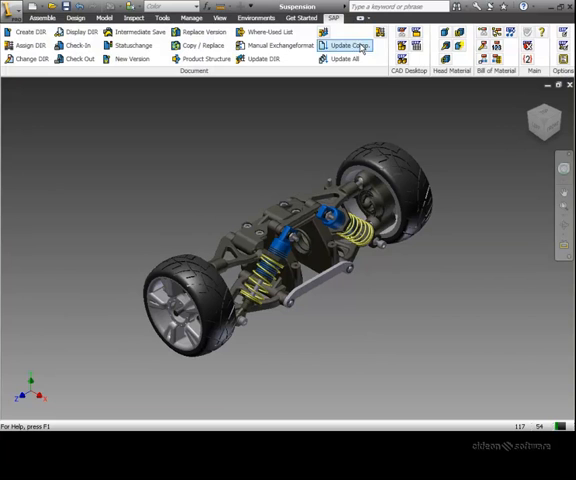
mouse_move(442, 77)
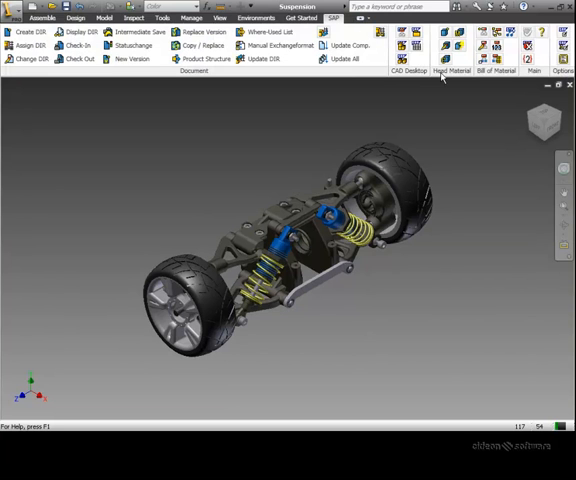
mouse_move(491, 76)
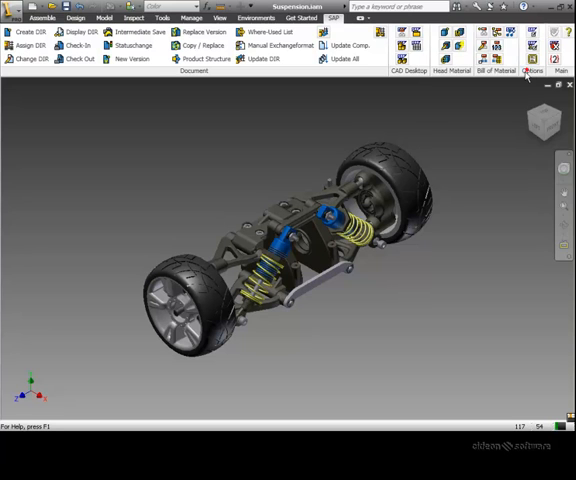
left_click(527, 71)
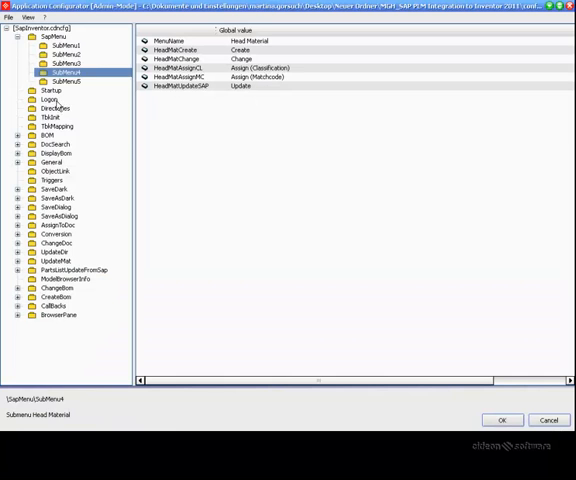
Step: Review the logon parameters for SAP system D16, client 800, language EN
left_click(48, 99)
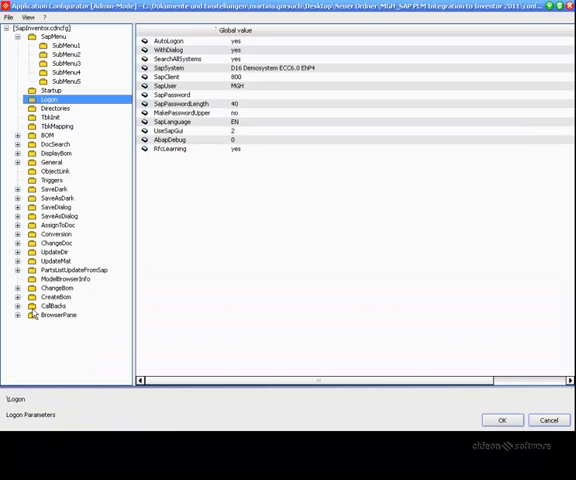
left_click(60, 315)
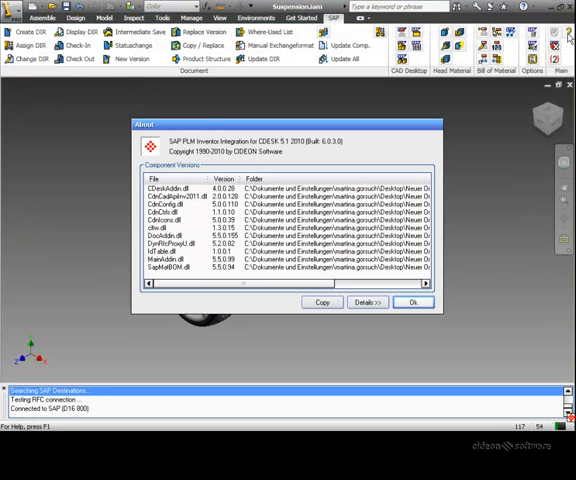
Step: Close the About dialog and expand Front Hub Carrier L and M3_ISO_4035
left_click(412, 302)
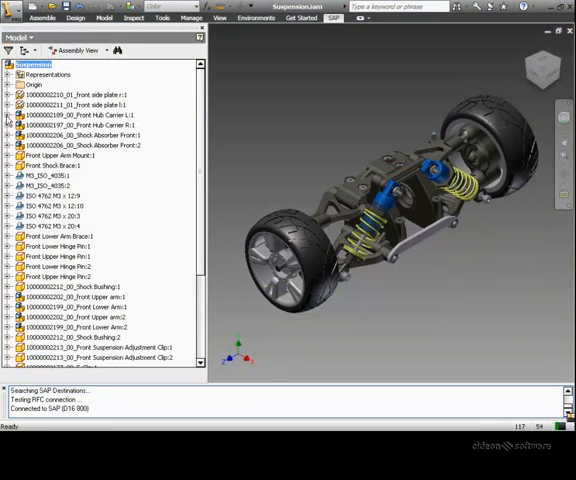
left_click(20, 115)
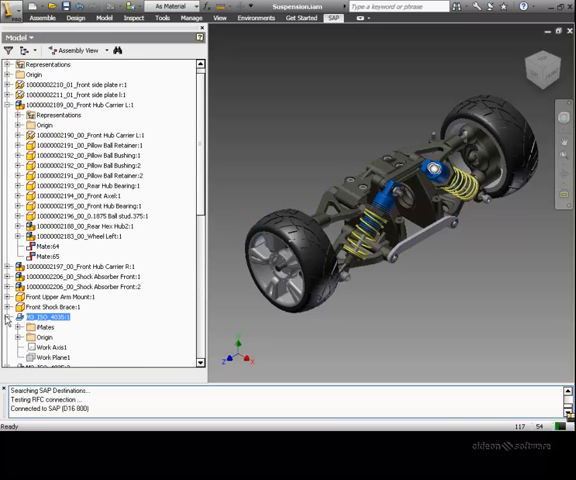
left_click(20, 39)
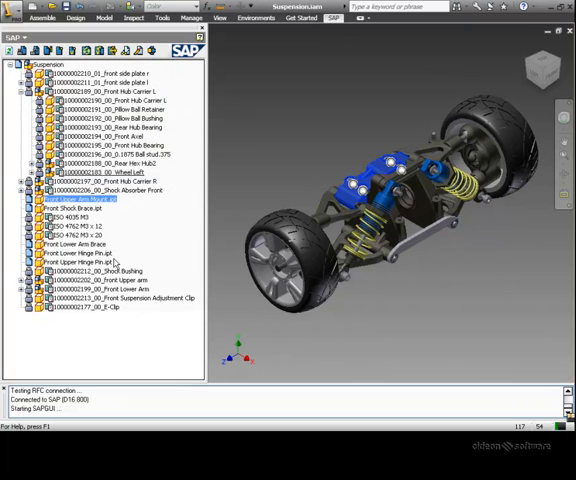
left_click(82, 198)
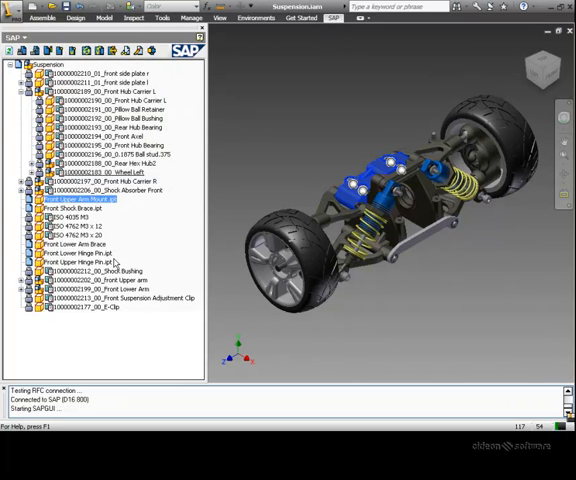
right_click(85, 205)
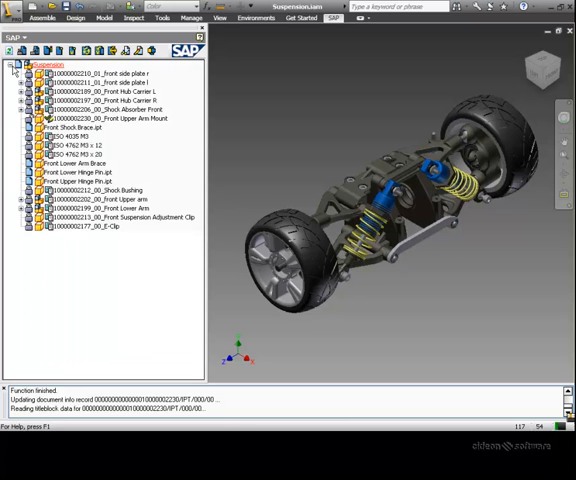
mouse_move(80, 118)
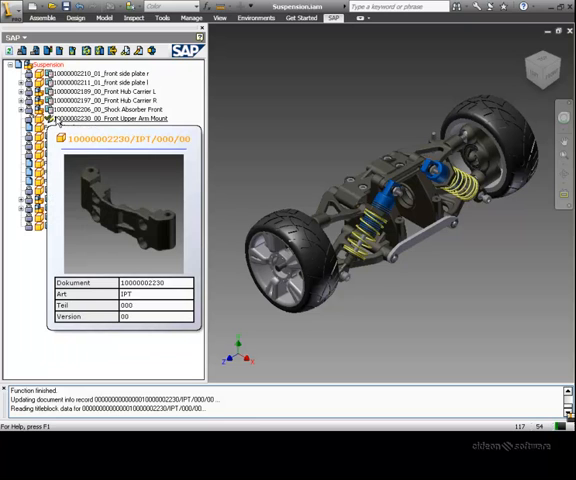
left_click(130, 118)
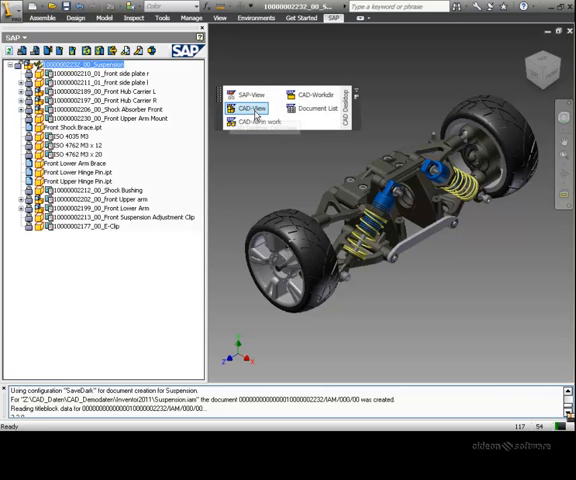
left_click(250, 109)
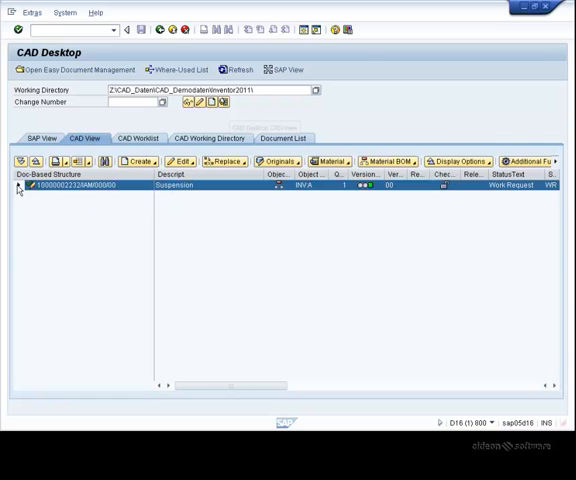
left_click(19, 185)
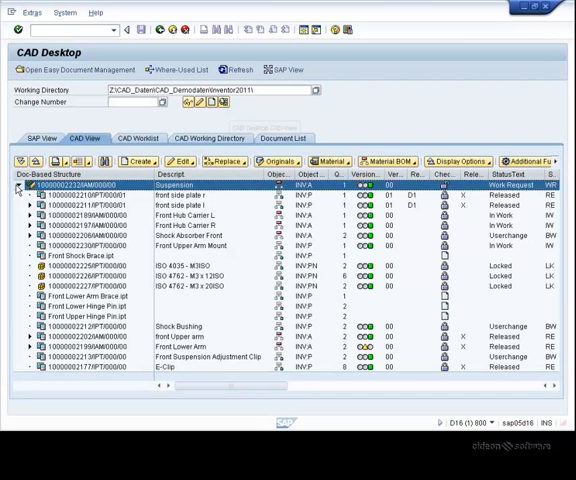
mouse_move(131, 336)
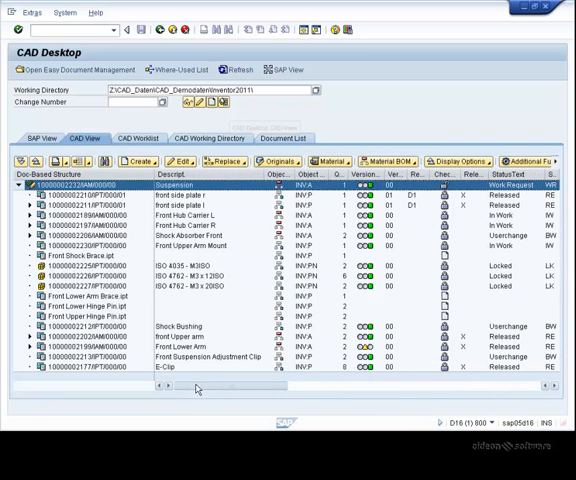
left_click(138, 161)
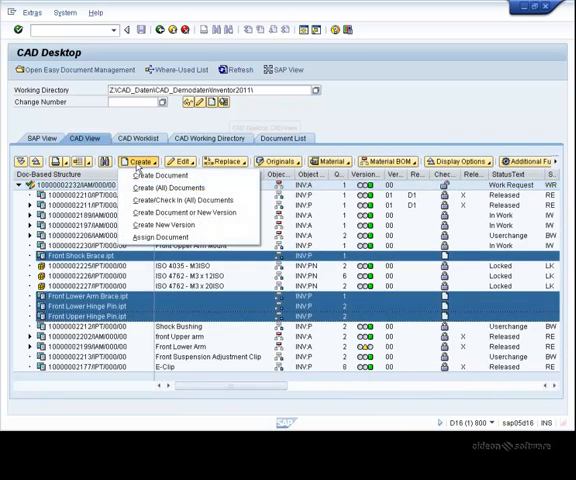
left_click(137, 161)
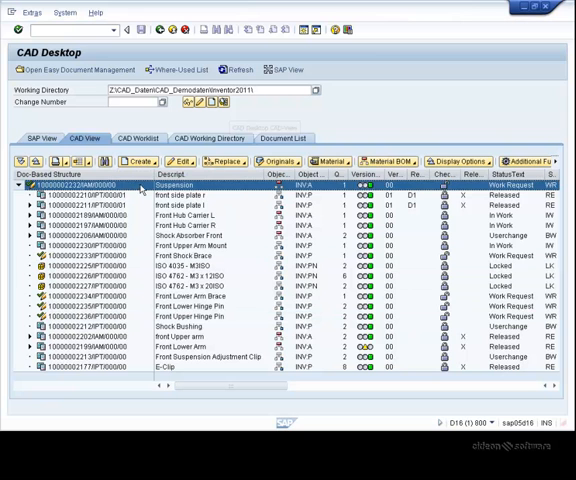
left_click(280, 160)
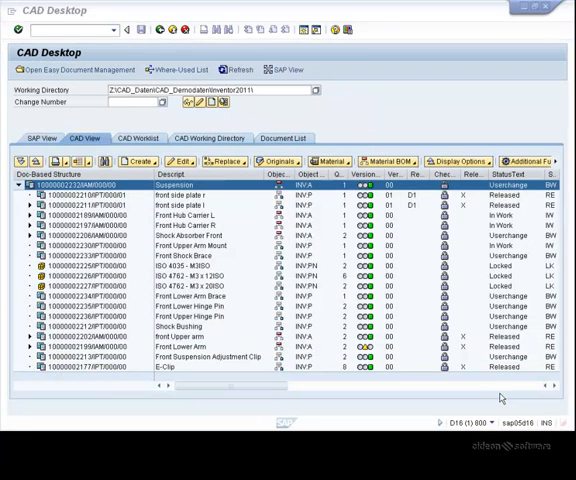
left_click(512, 161)
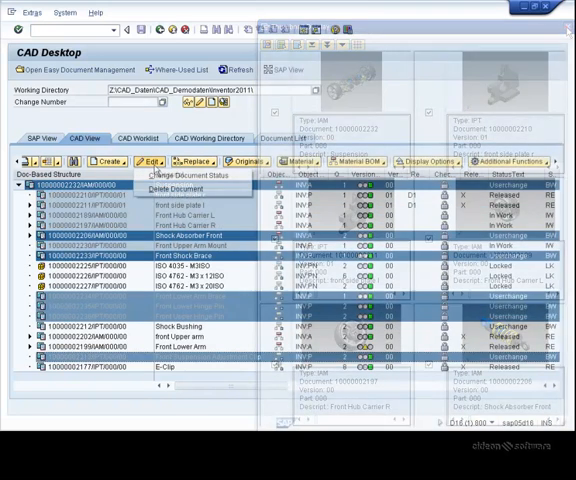
Step: Assign material numbers to all documents and create material BOM 1164/2/1 for Suspension
left_click(192, 175)
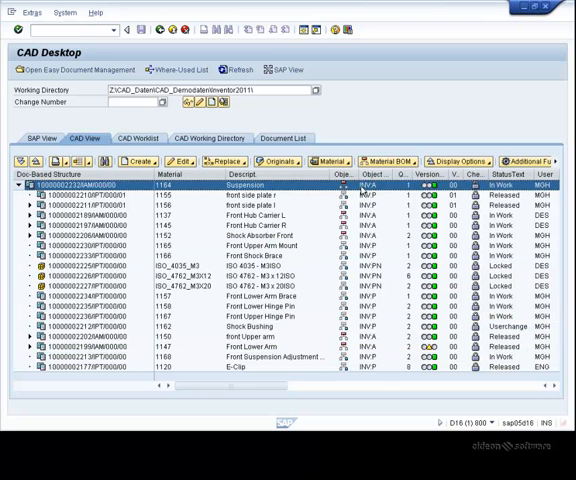
left_click(387, 161)
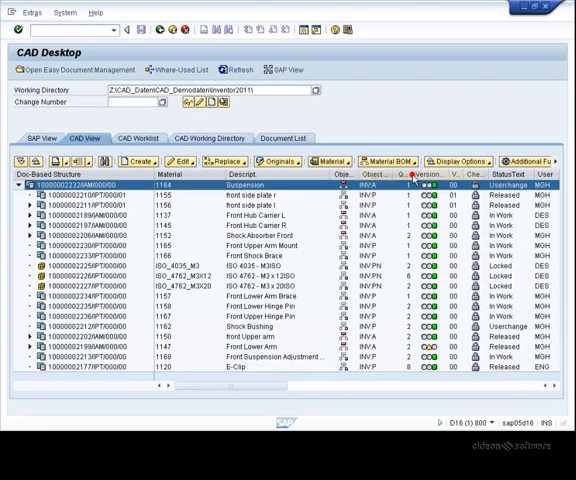
left_click(383, 160)
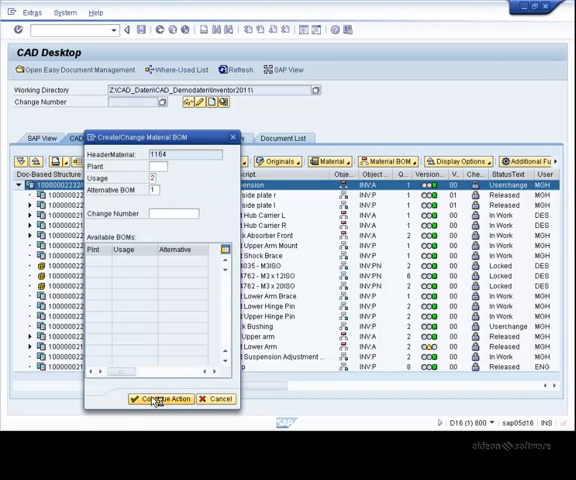
left_click(160, 399)
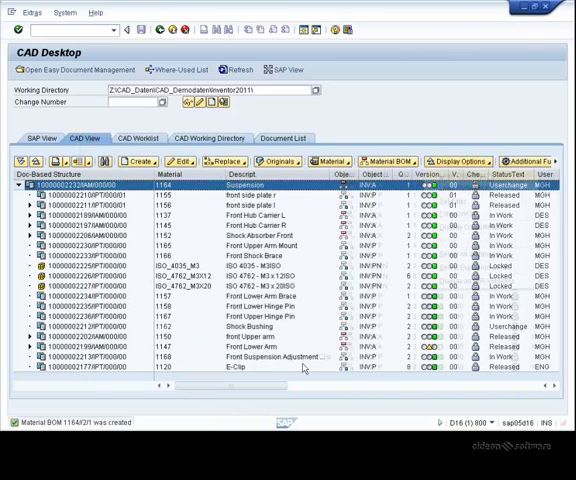
left_click(457, 161)
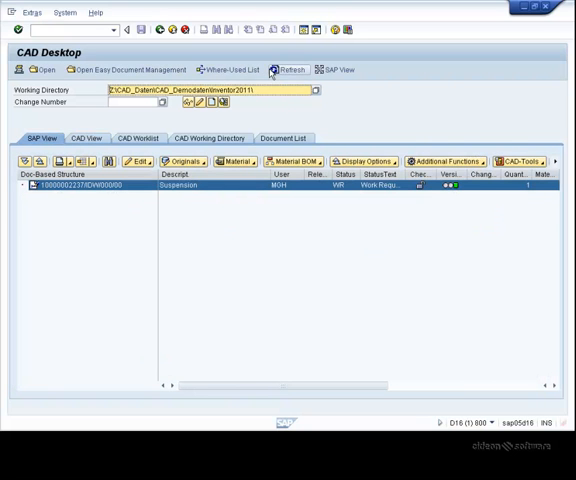
left_click(180, 161)
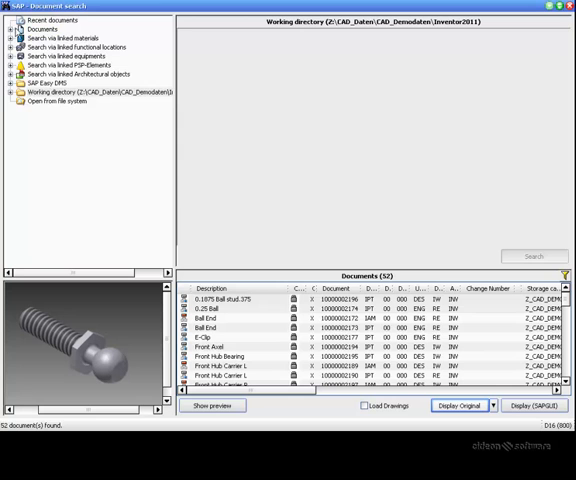
left_click(10, 30)
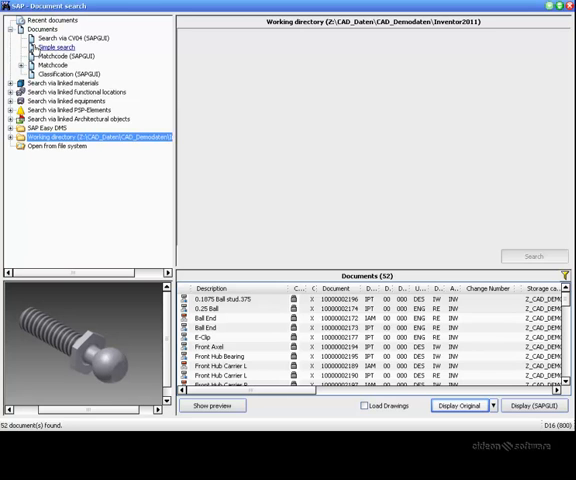
left_click(48, 47)
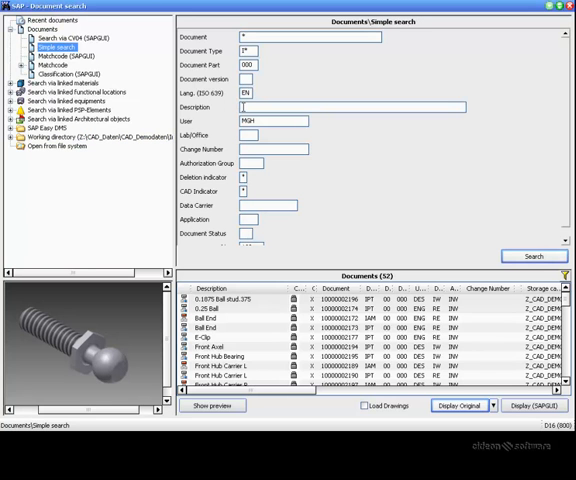
type("susp")
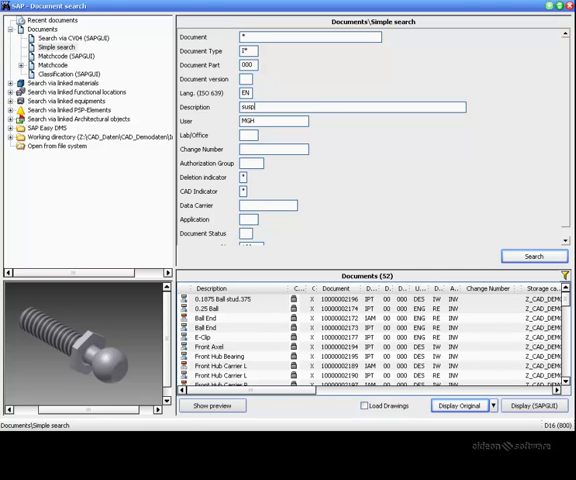
type("ension")
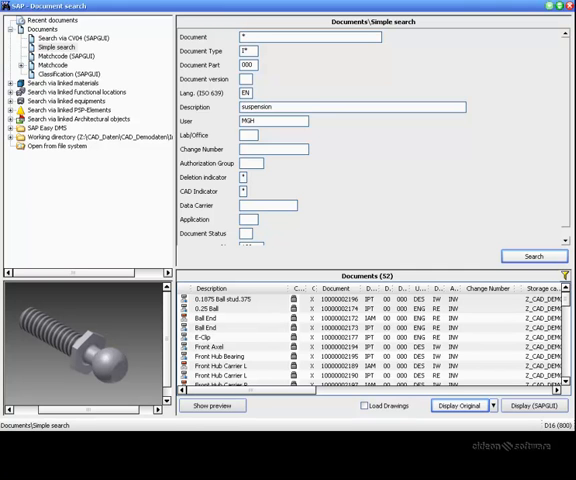
left_click(534, 256)
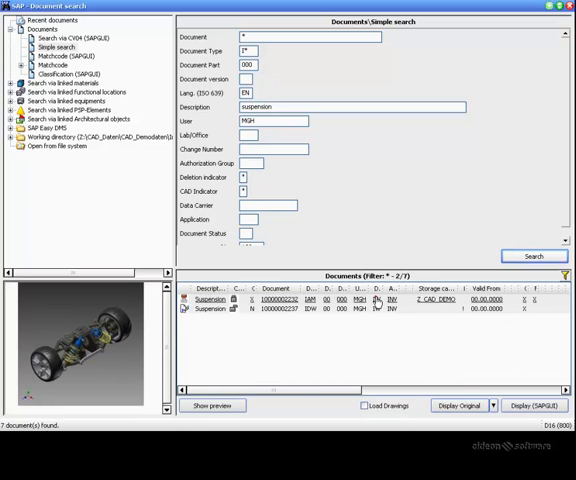
left_click(457, 406)
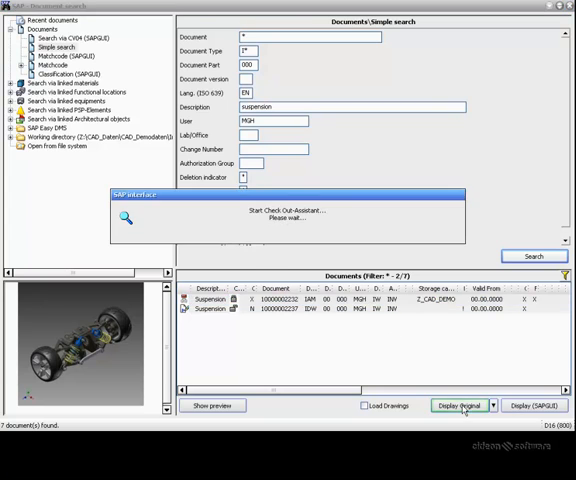
left_click(461, 406)
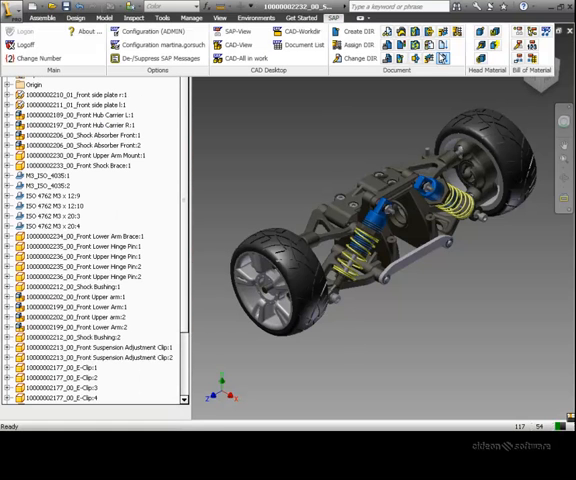
mouse_move(532, 62)
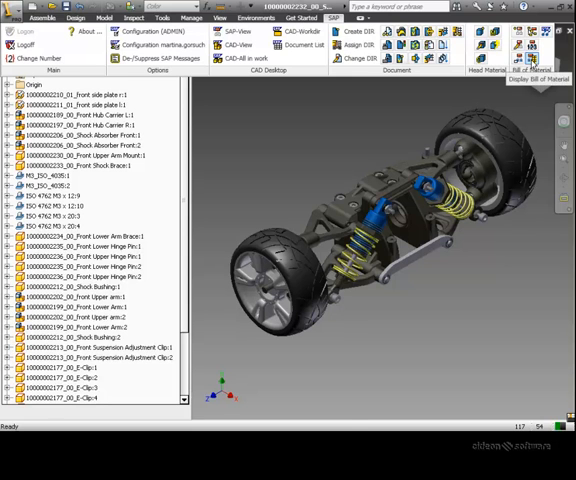
Step: Display material BOM 1164 for Suspension with its 17 component items in SAP GUI
left_click(531, 52)
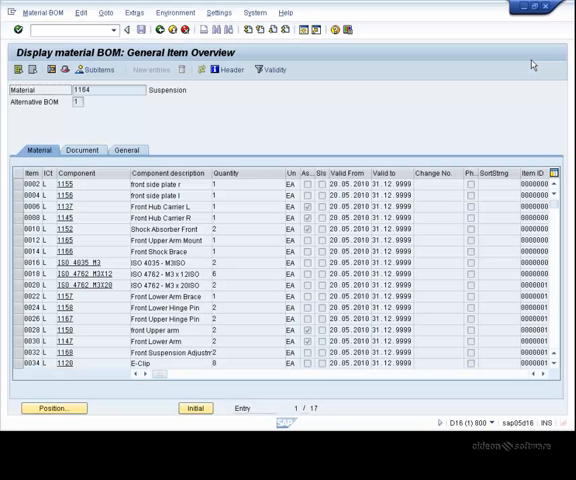